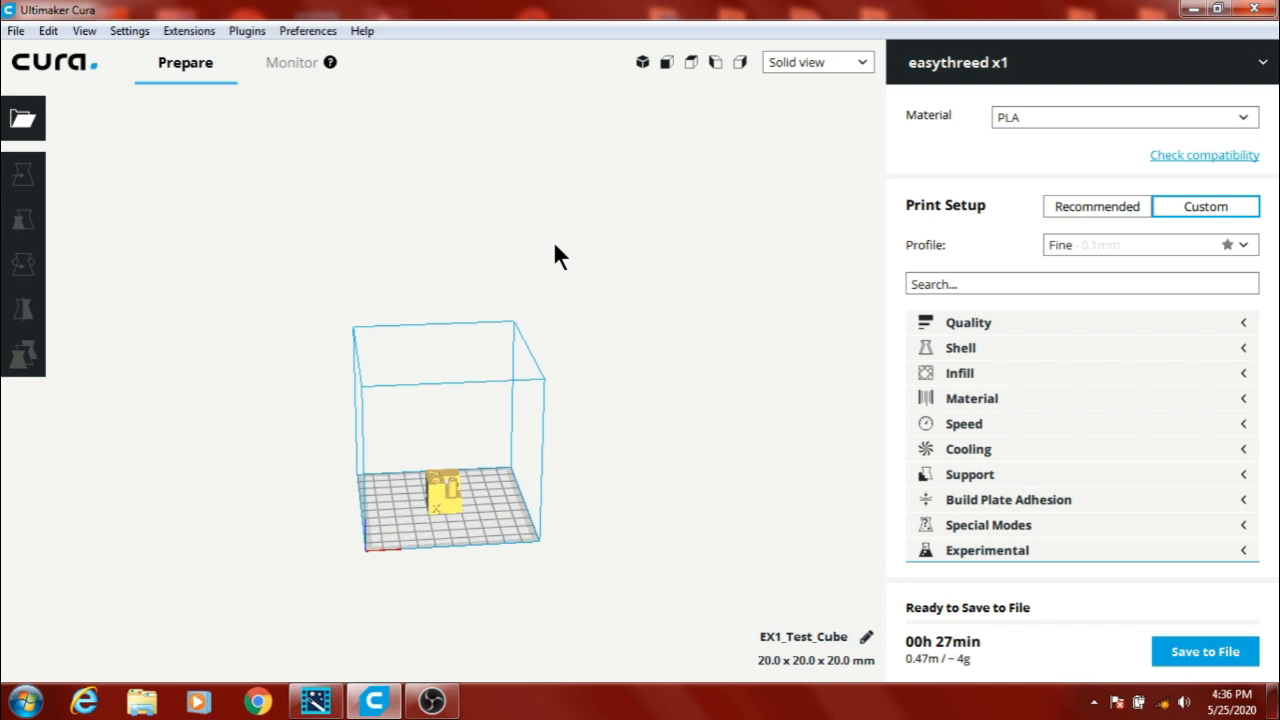
mouse_move(718, 324)
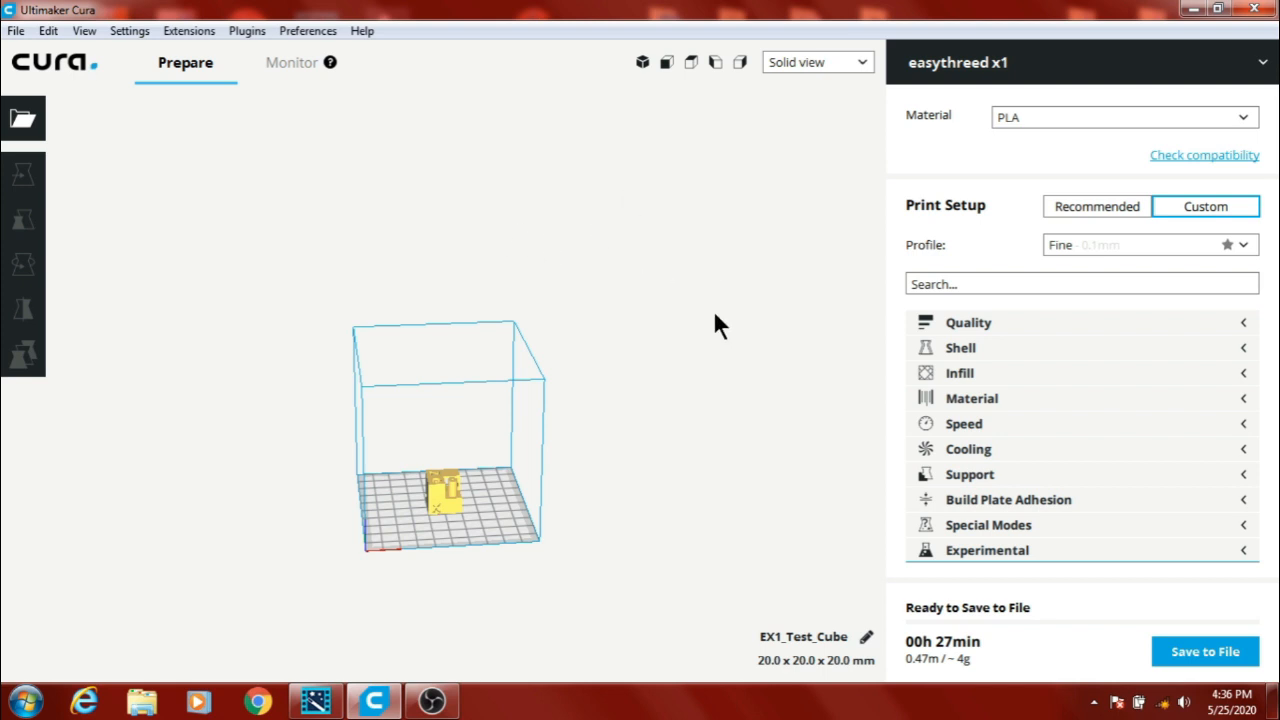
mouse_move(1240, 330)
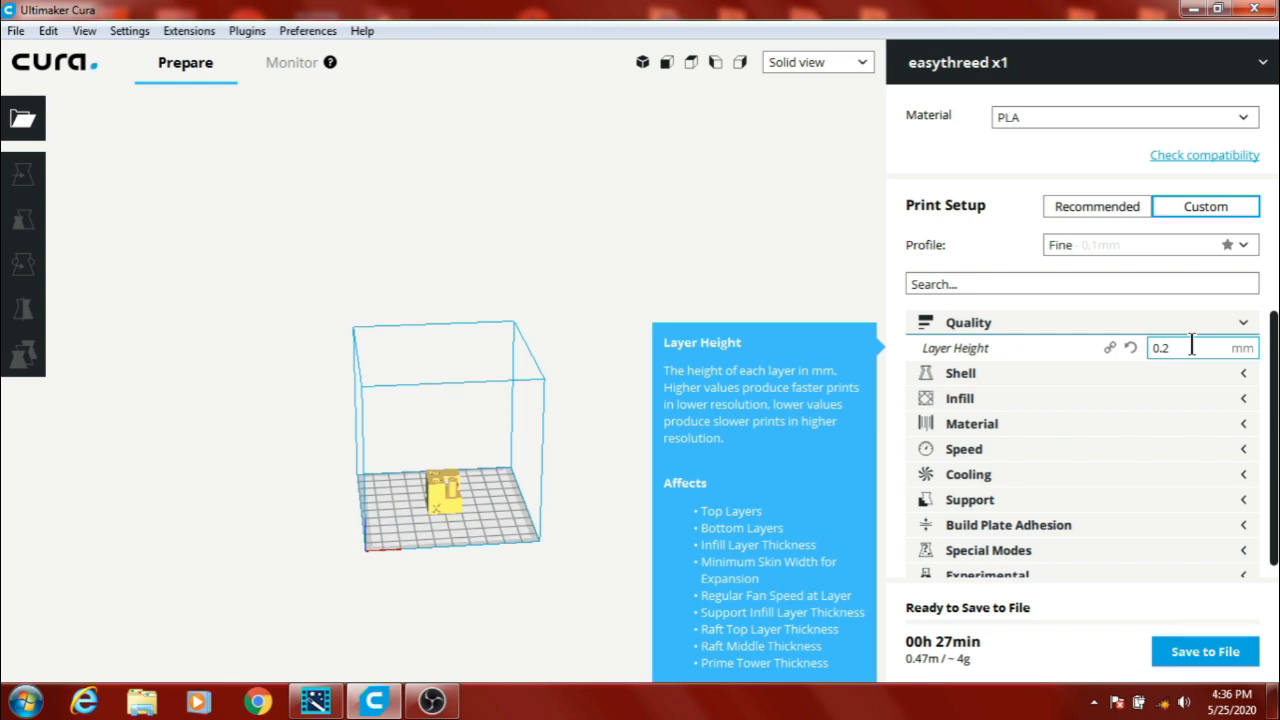
- Expand the Shell category showing 2 wall lines, 4 top layers and 2 bottom layers
left_click(1244, 322)
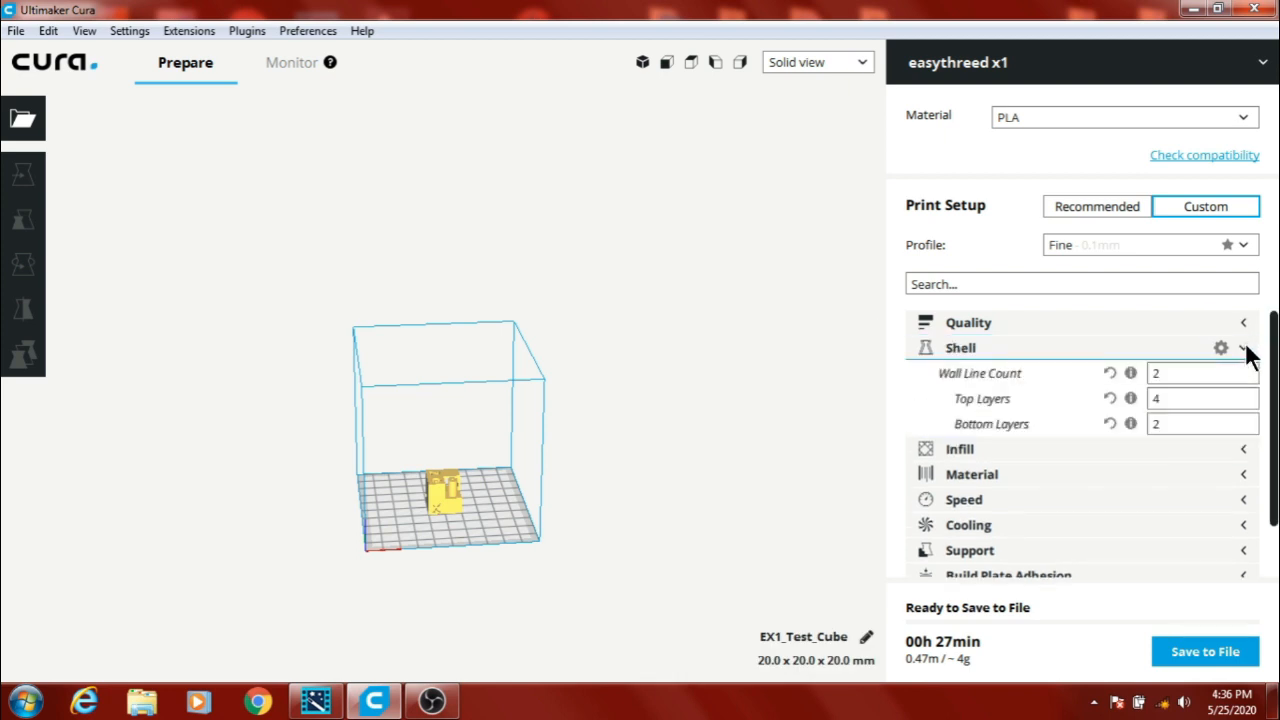
left_click(1200, 374)
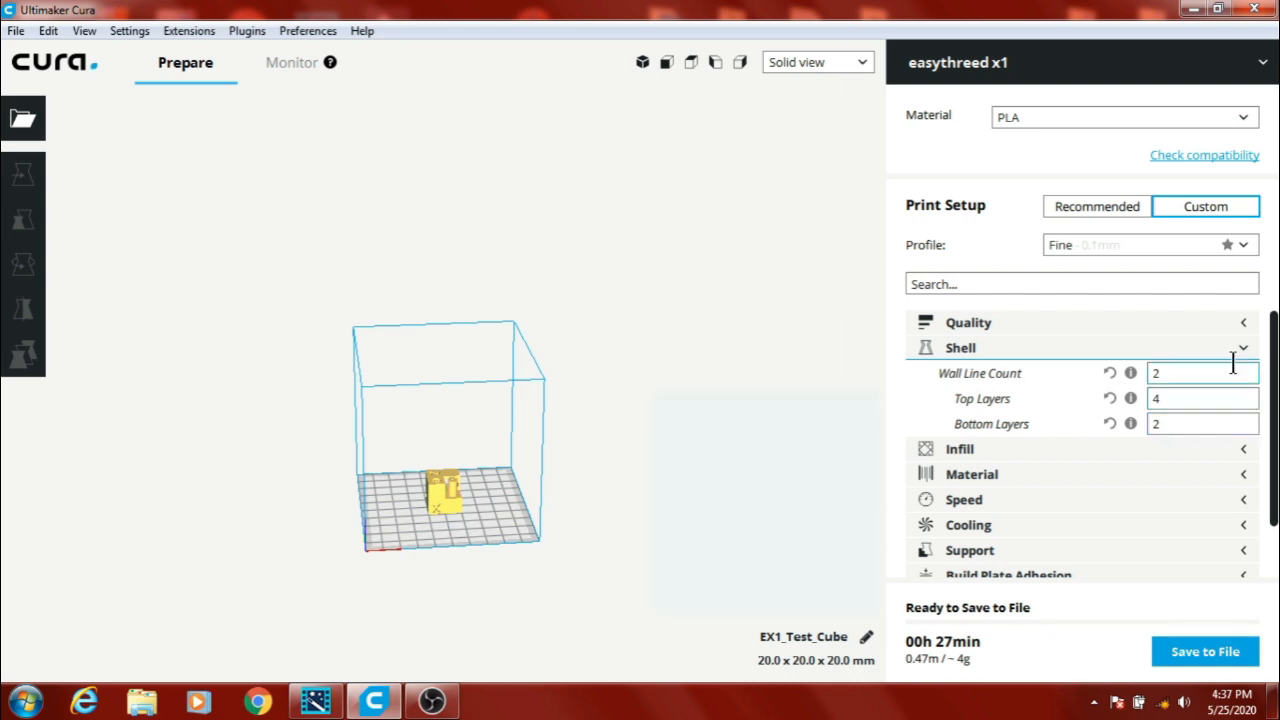
mouse_move(1256, 350)
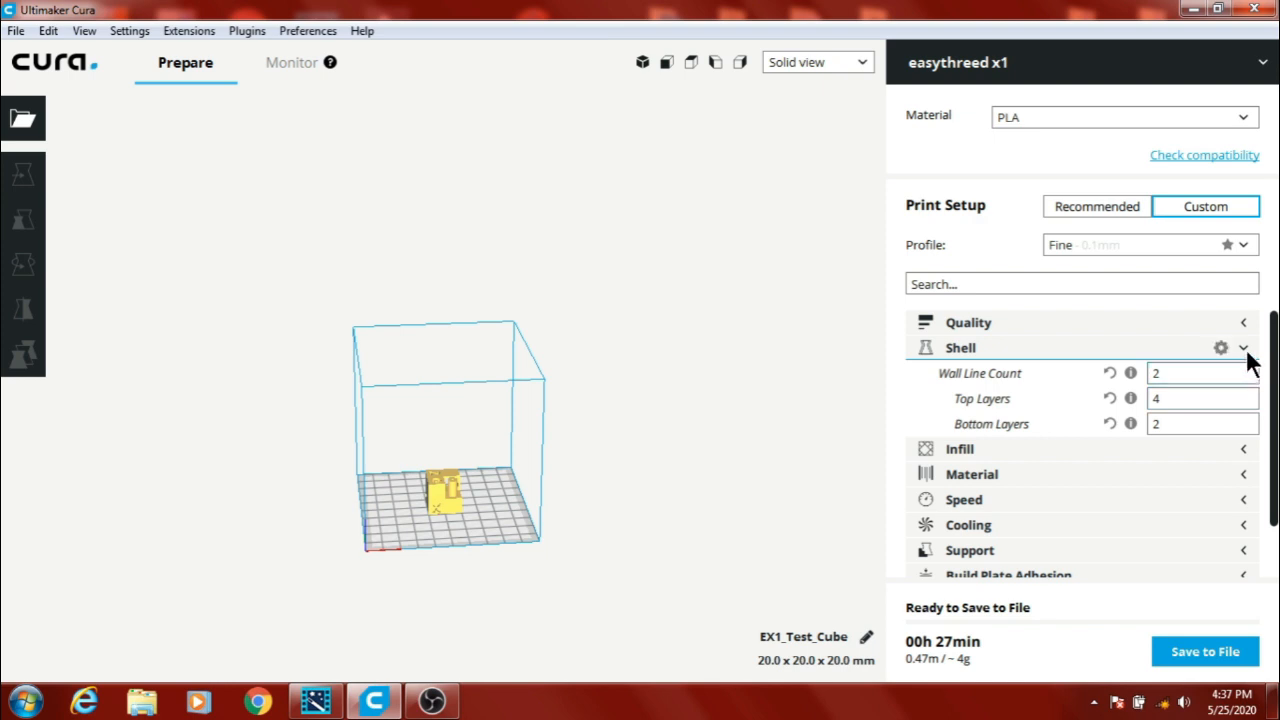
mouse_move(1250, 360)
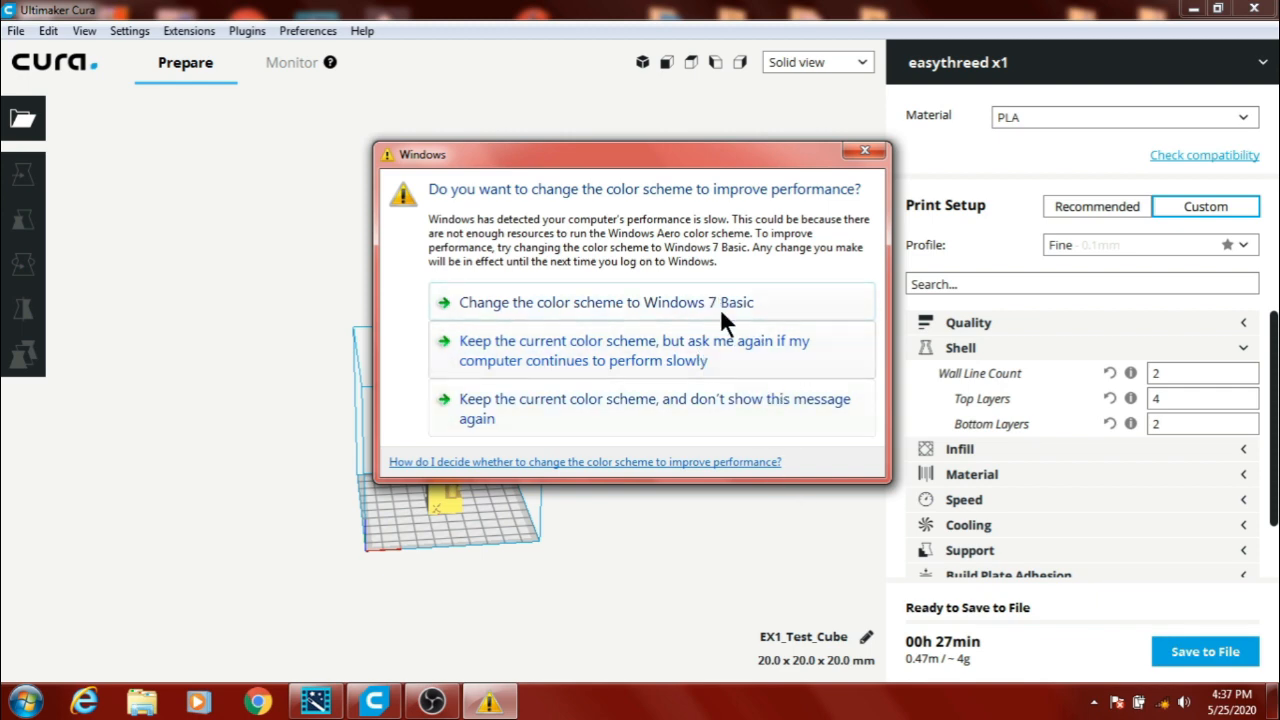
mouse_move(904, 164)
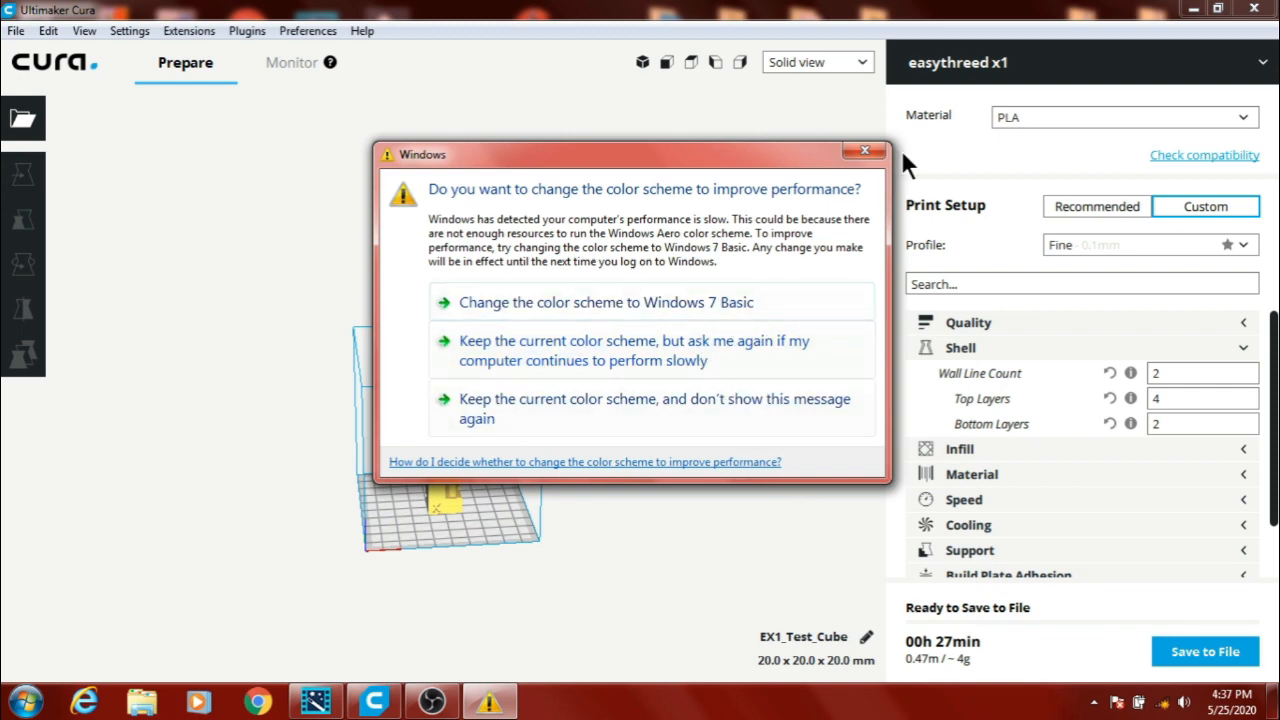
left_click(864, 150)
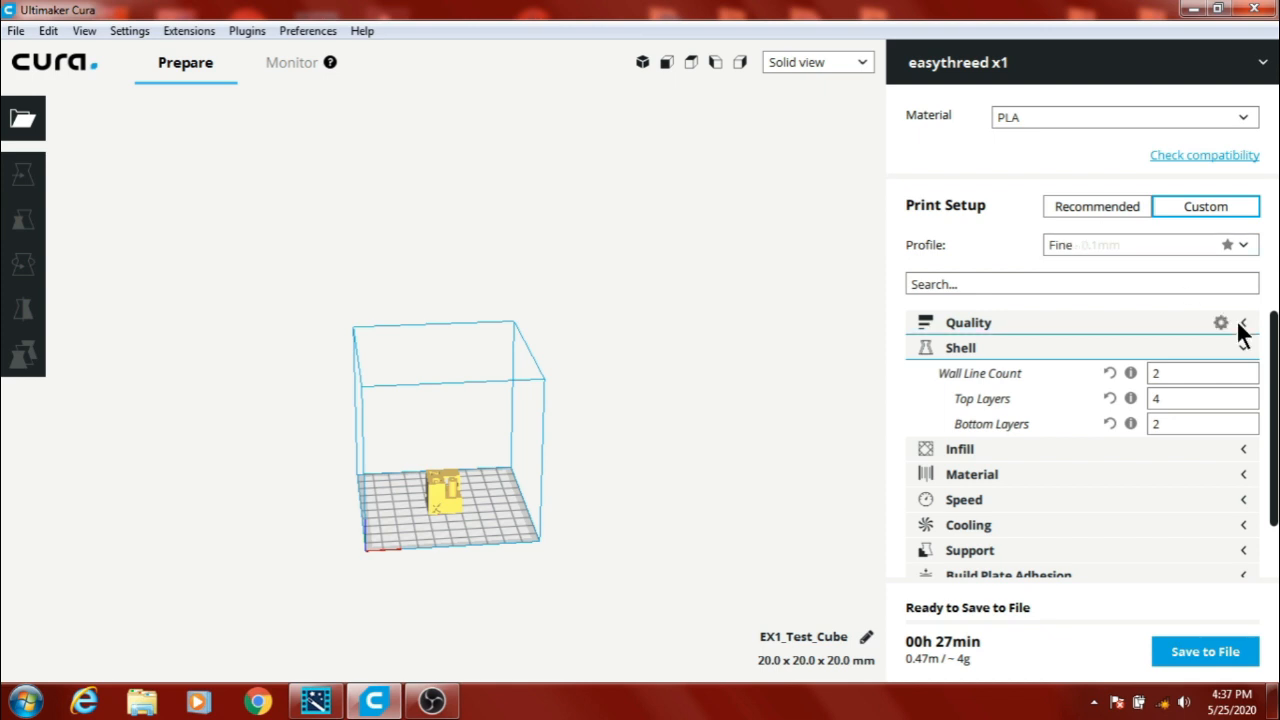
mouse_move(1248, 356)
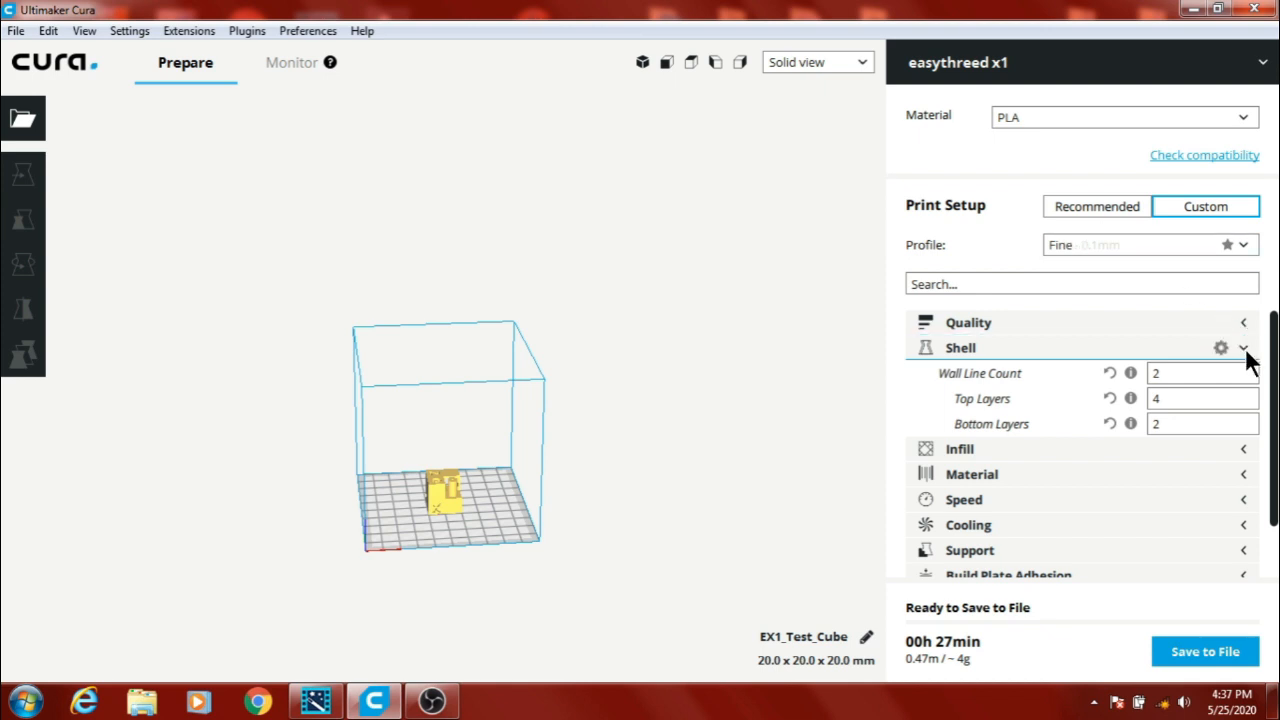
- Review Infill (15 density, Lines pattern), then expand Material (200 °C, 1.75 mm, 100% flow, retraction on)
left_click(1244, 348)
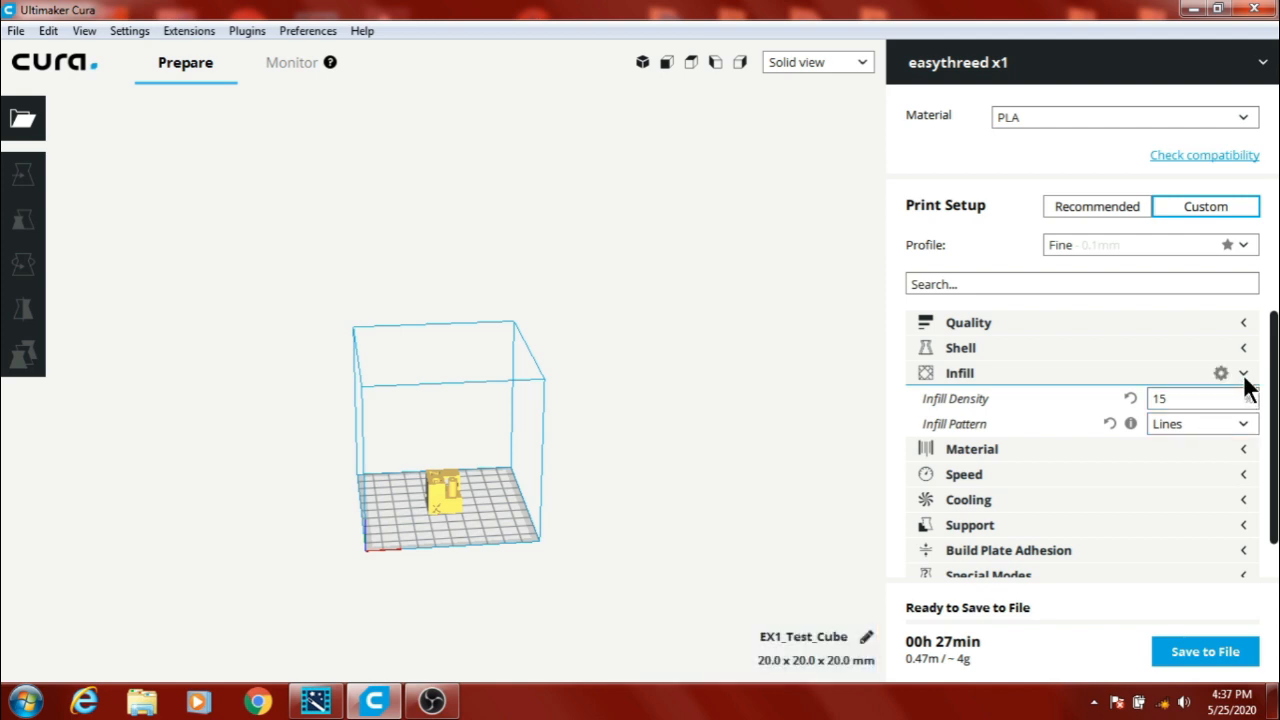
left_click(1244, 372)
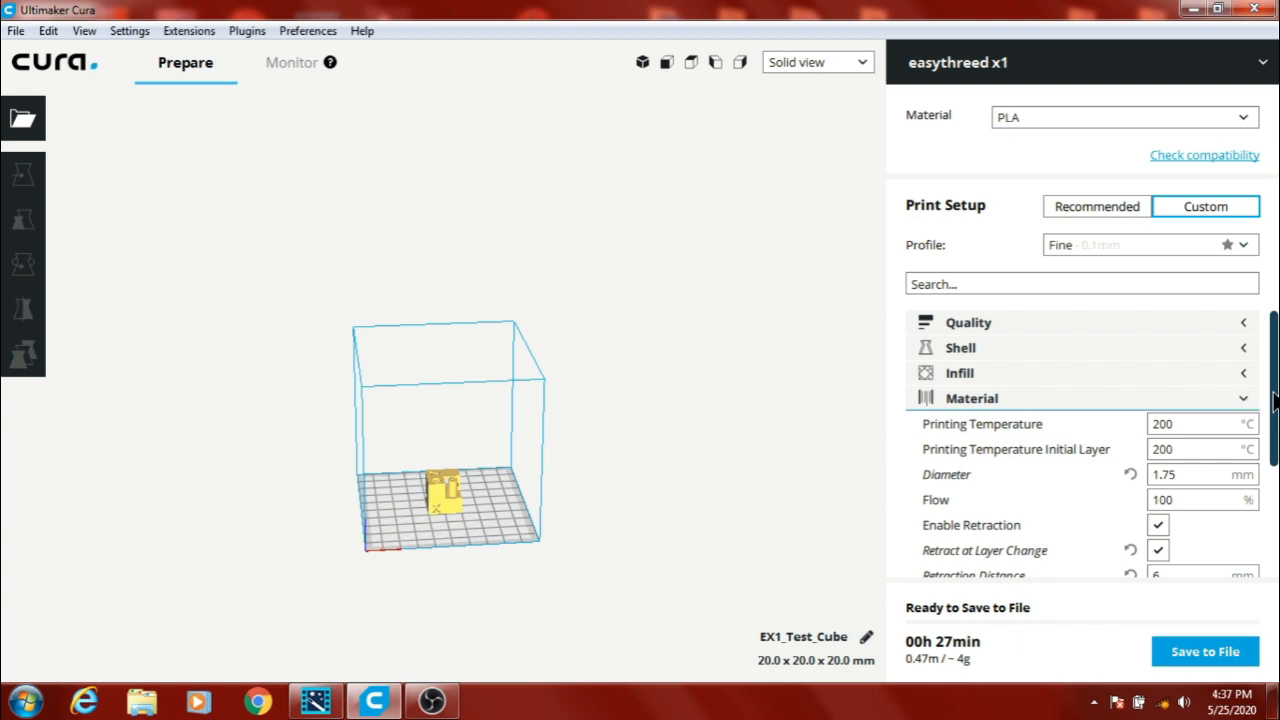
- Review 6 mm retraction distance and 25 mm/s speed, then collapse the Material category
scroll("down", 3)
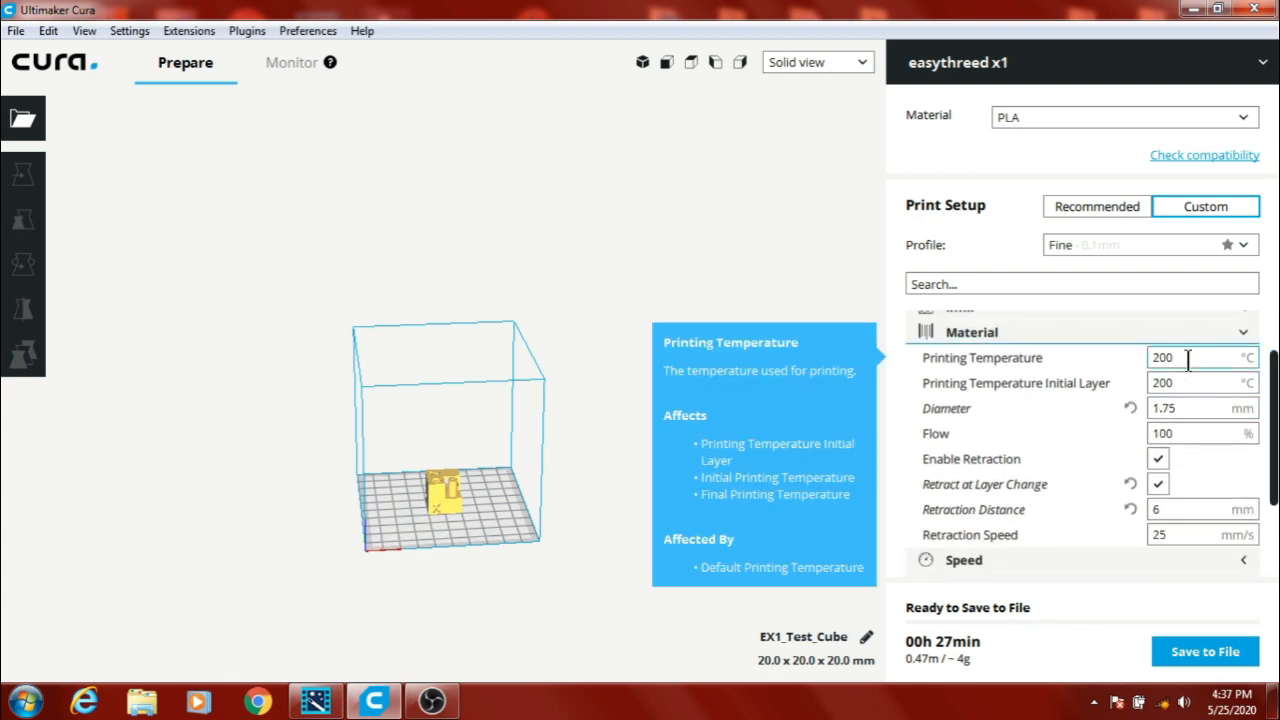
mouse_move(1190, 384)
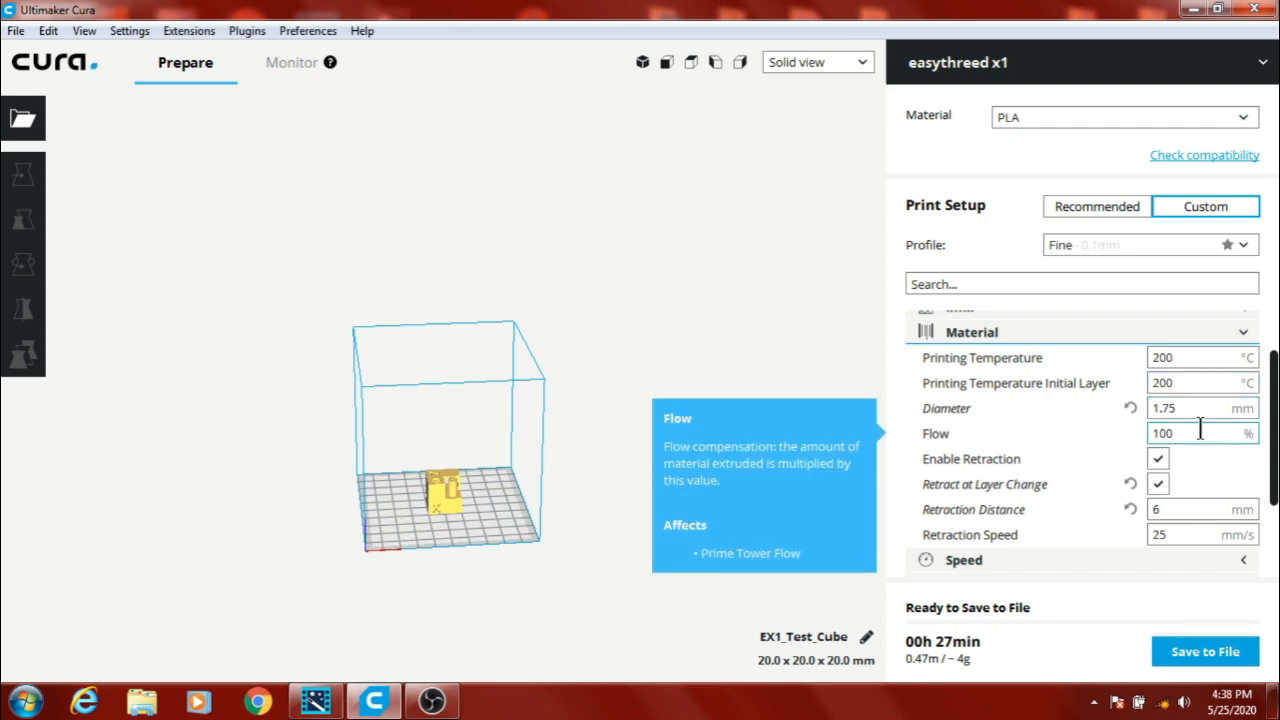
mouse_move(1156, 458)
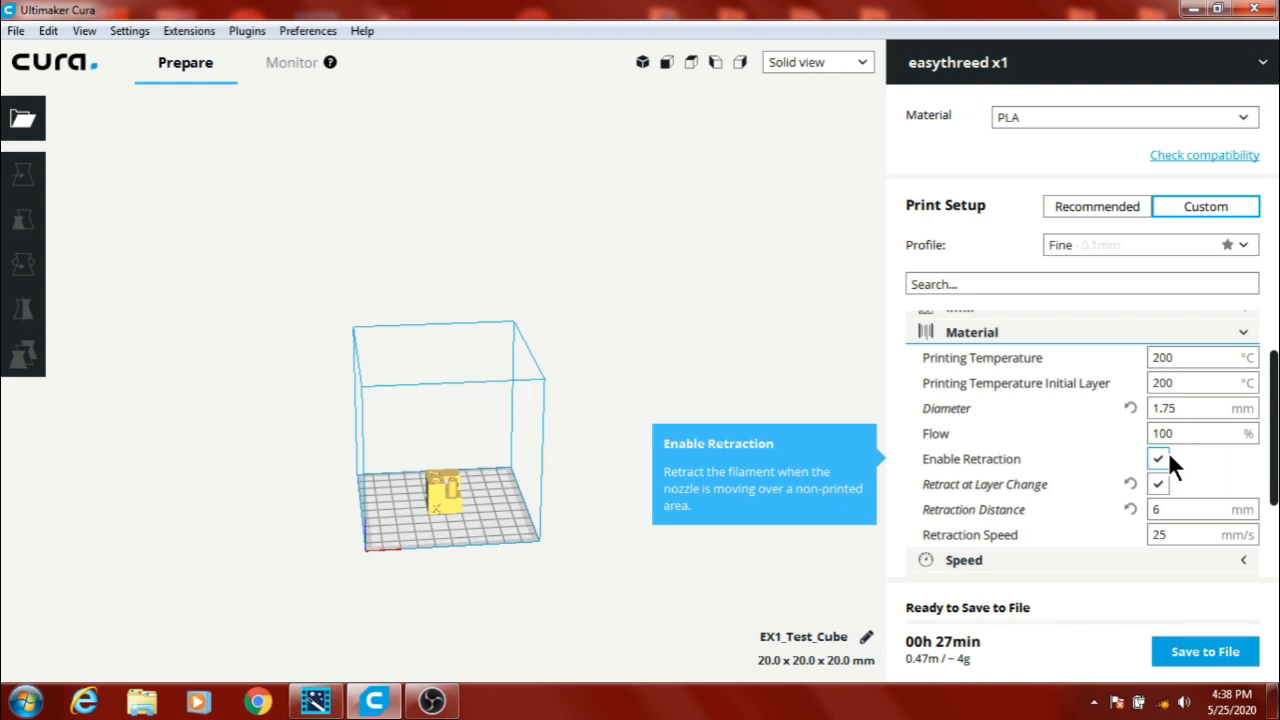
mouse_move(1156, 484)
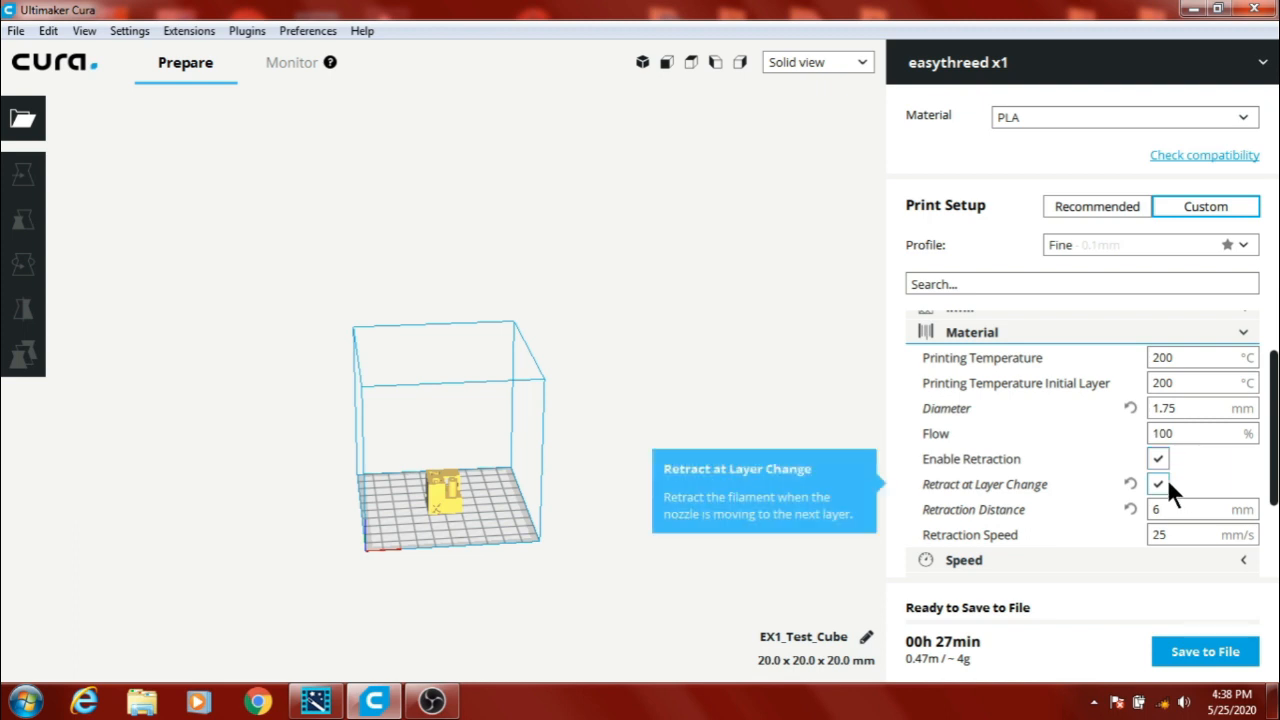
mouse_move(1200, 510)
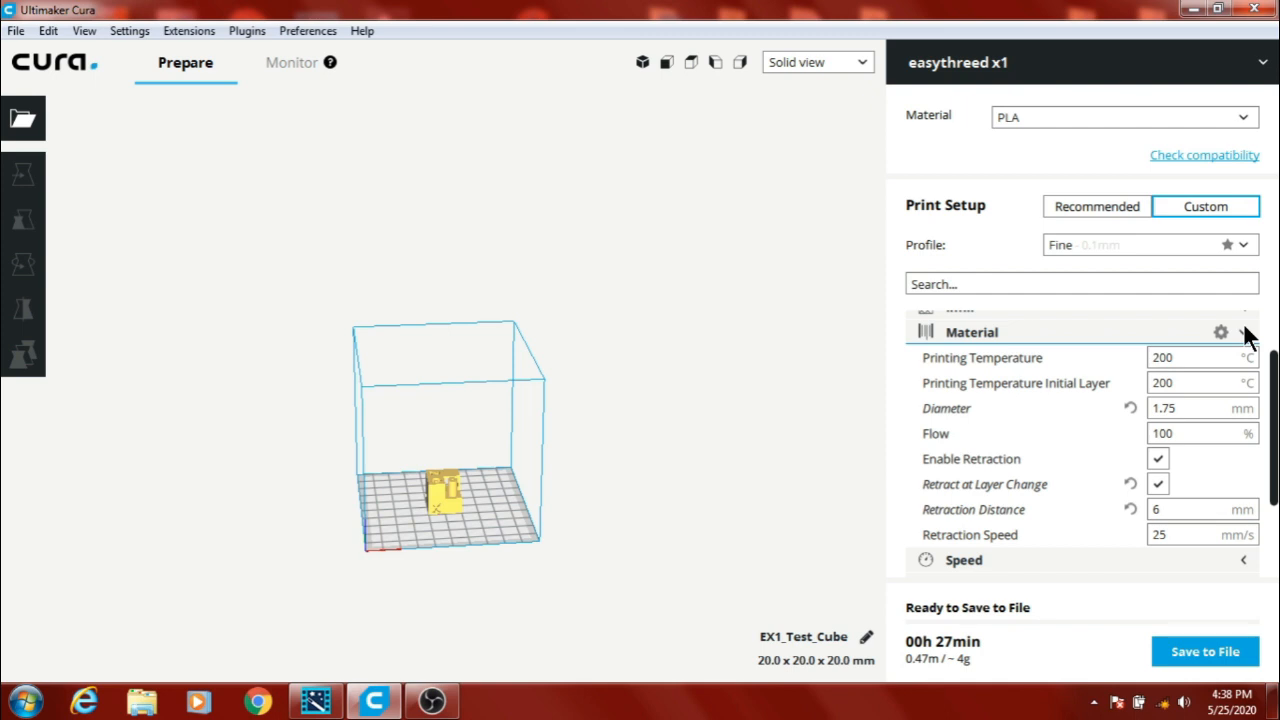
left_click(1244, 332)
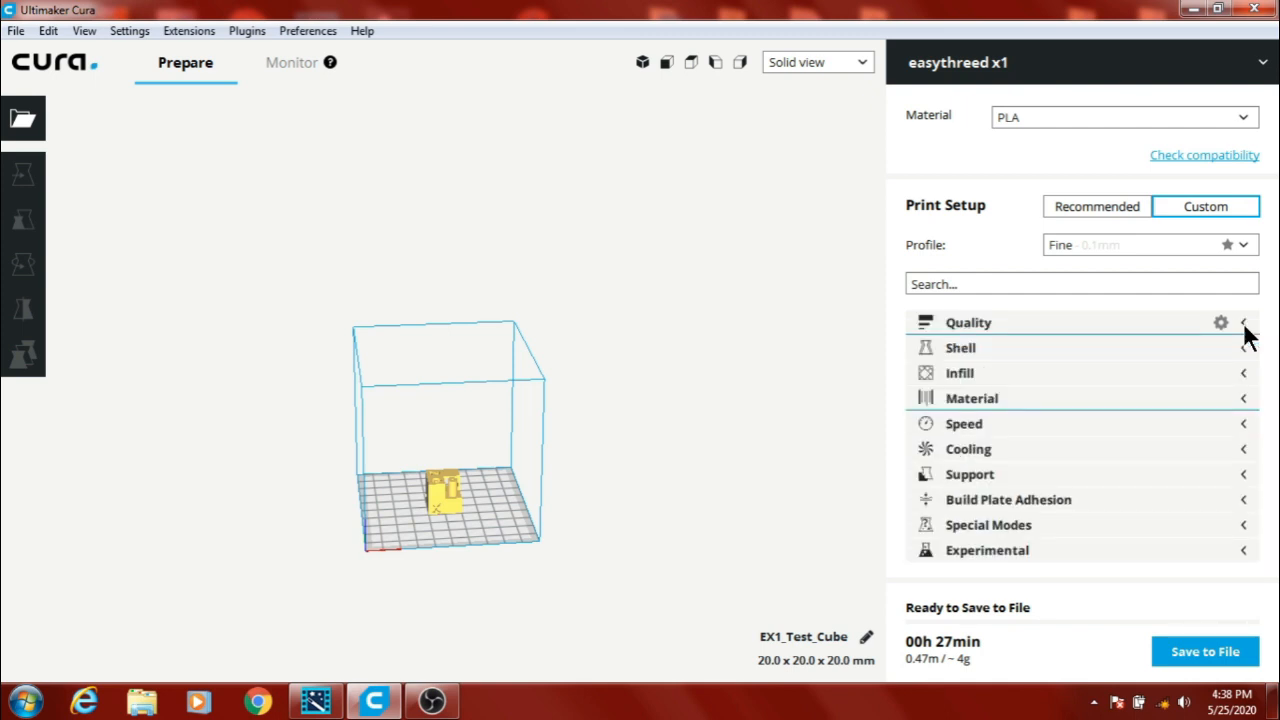
mouse_move(1210, 418)
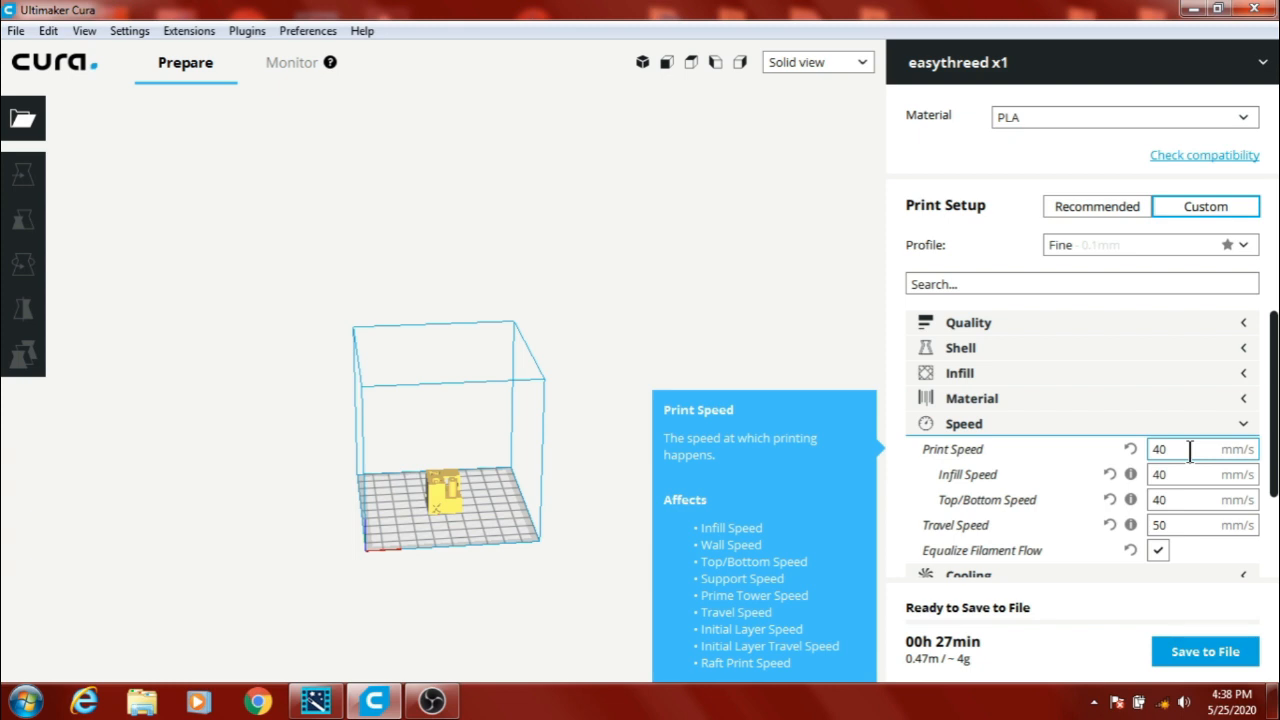
mouse_move(1188, 474)
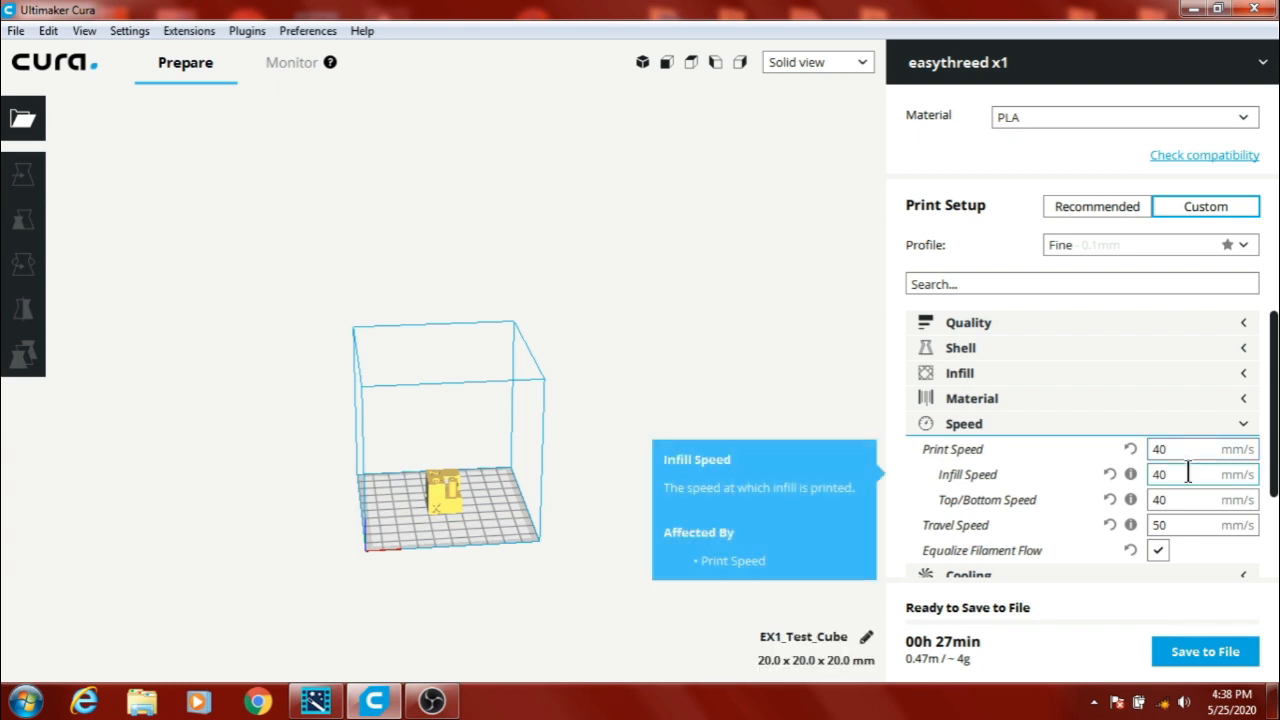
mouse_move(1200, 524)
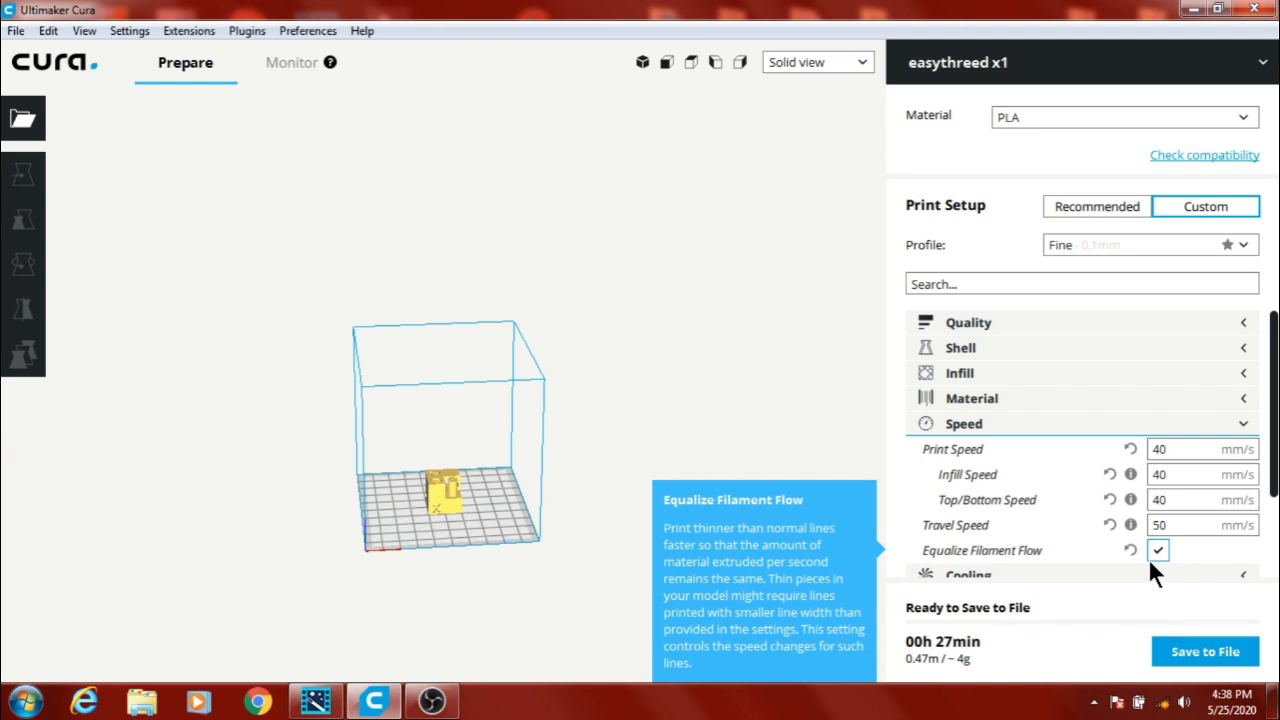
mouse_move(1156, 568)
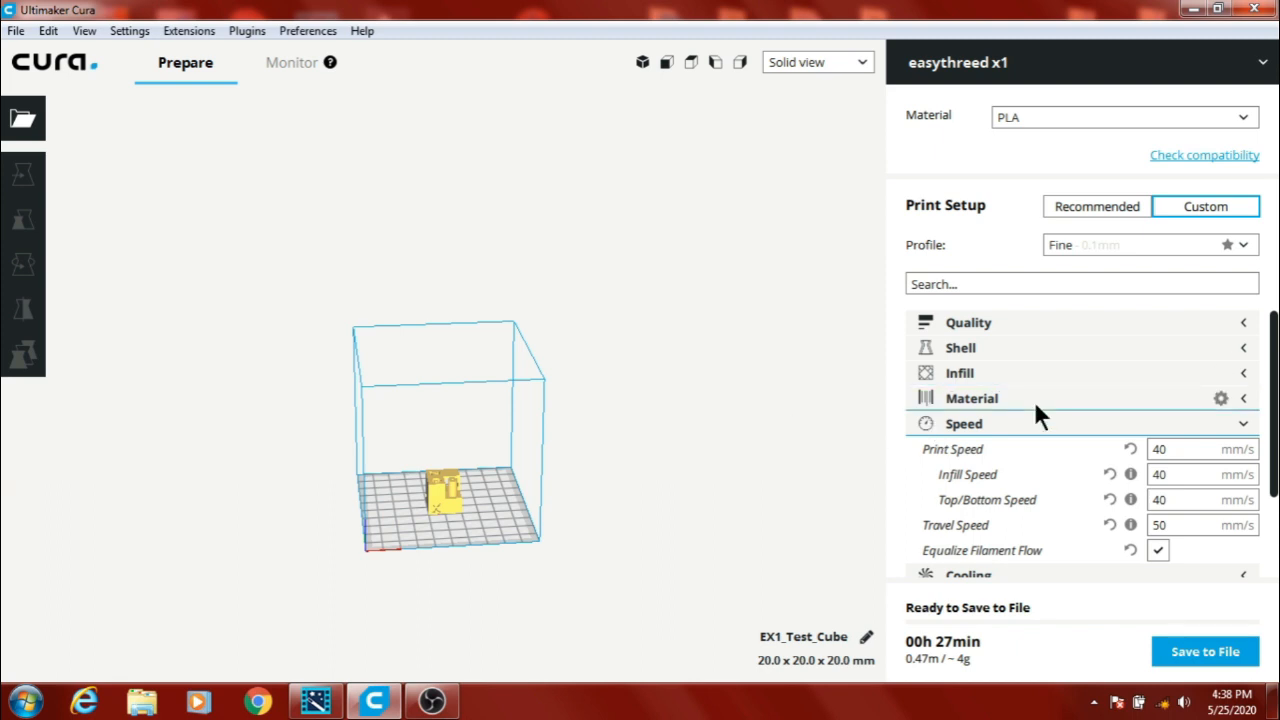
left_click(1244, 424)
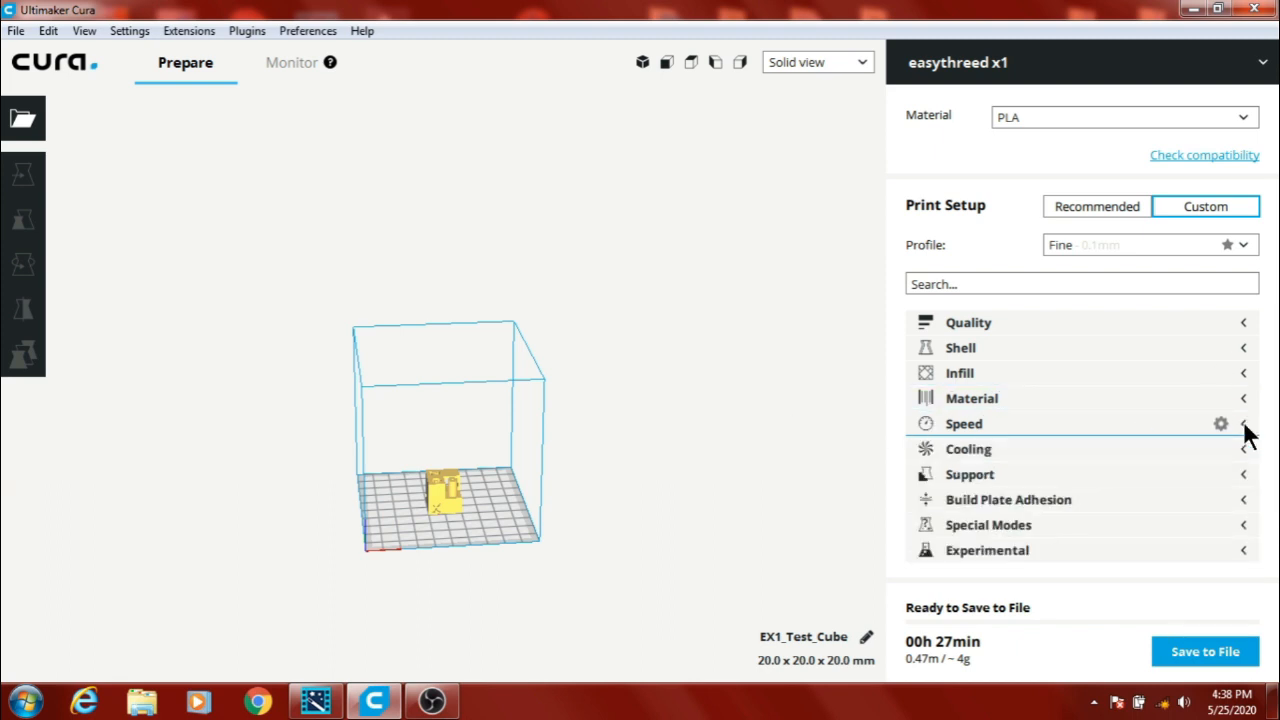
mouse_move(1244, 448)
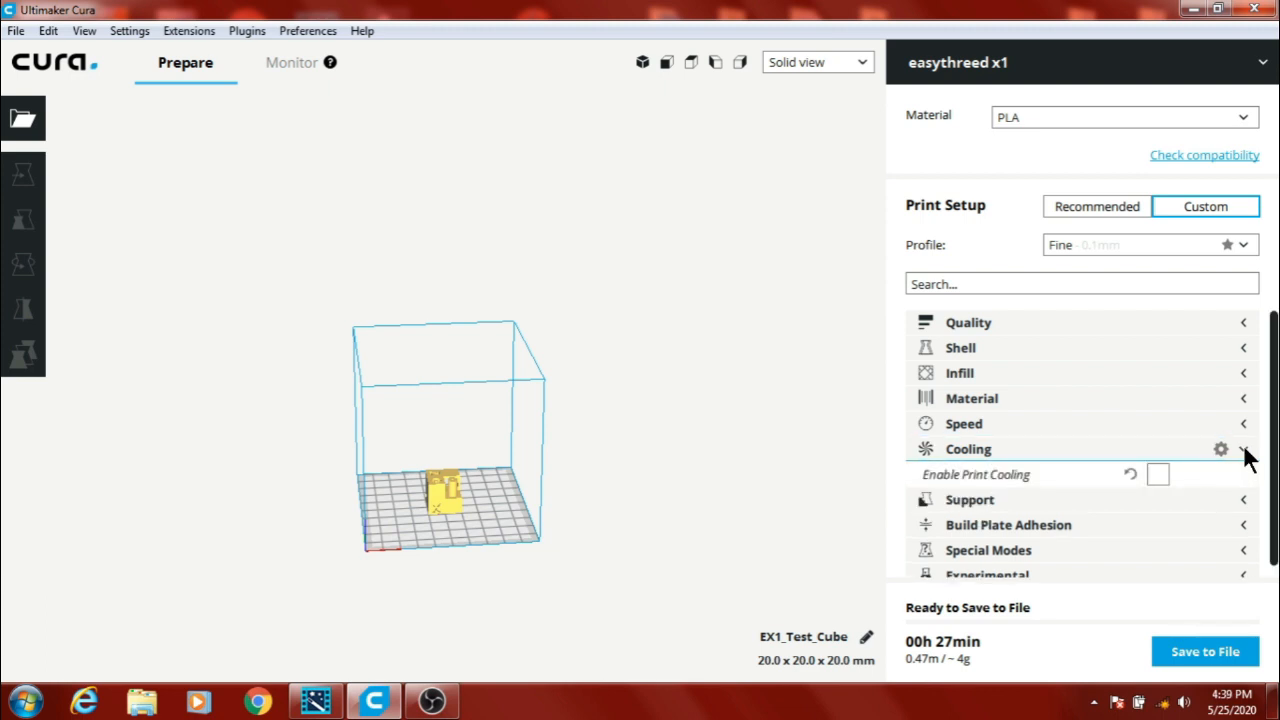
left_click(1244, 448)
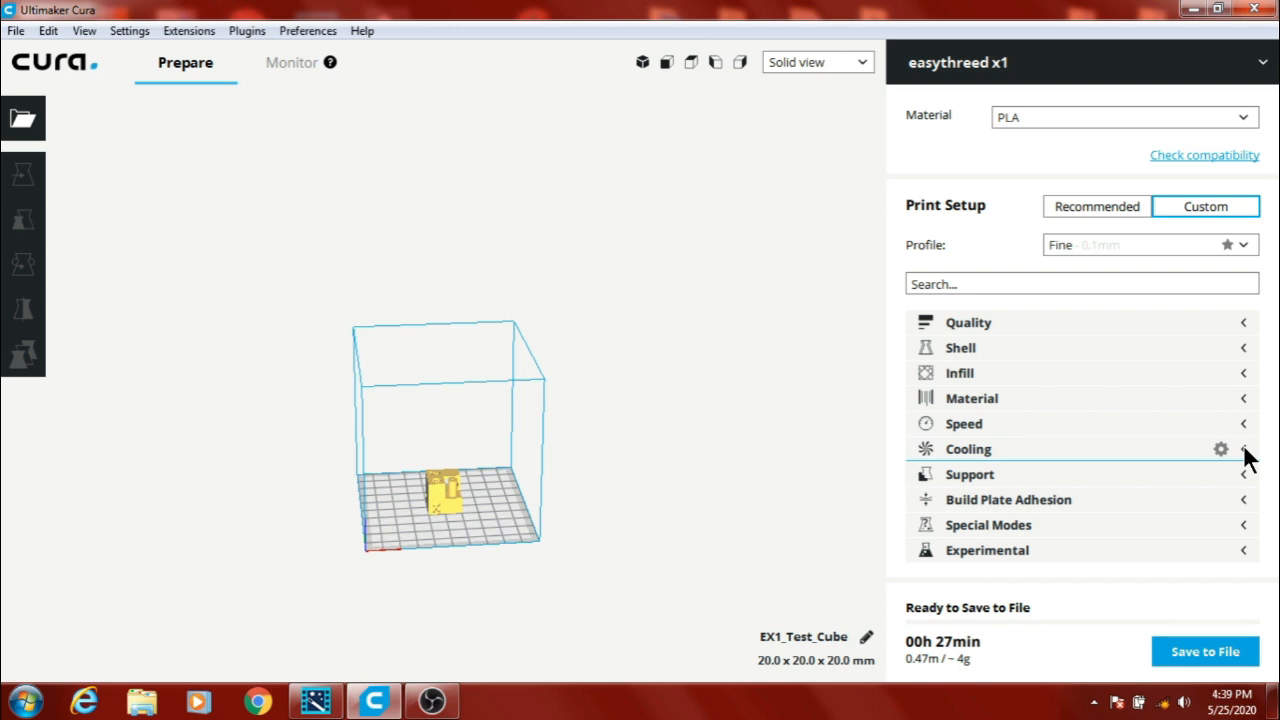
mouse_move(1248, 486)
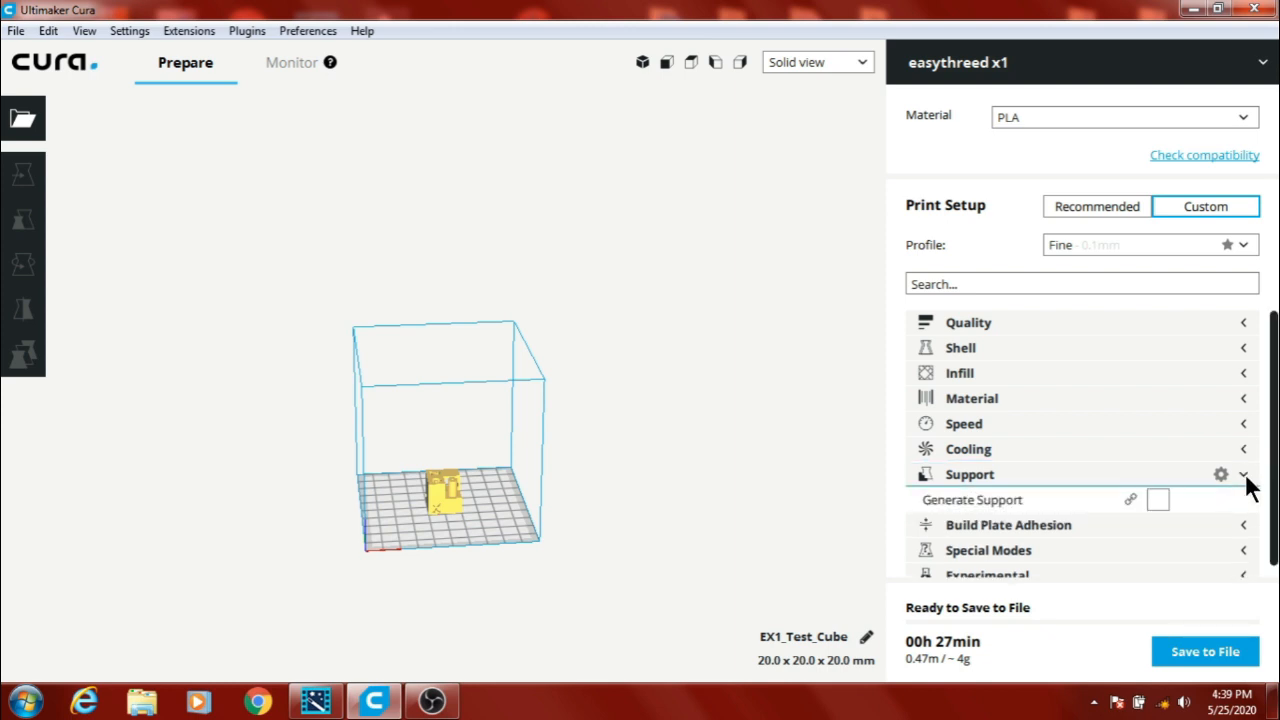
left_click(970, 474)
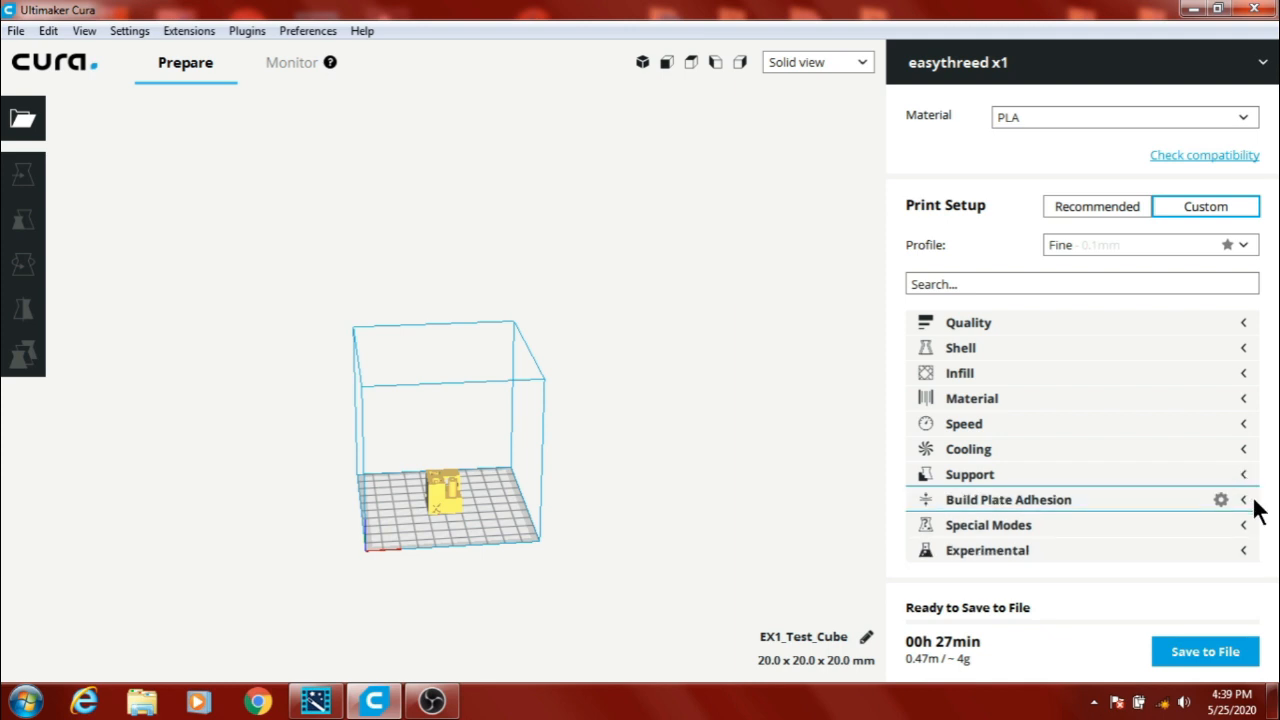
left_click(1008, 500)
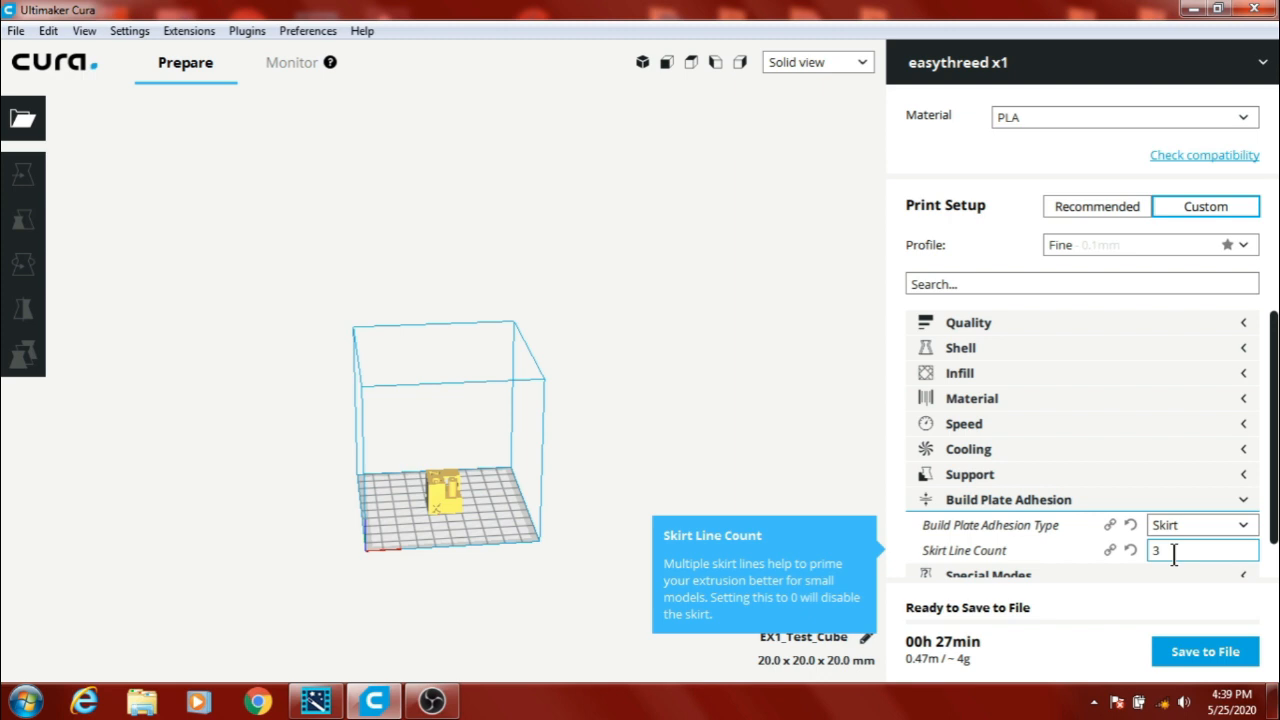
mouse_move(1262, 540)
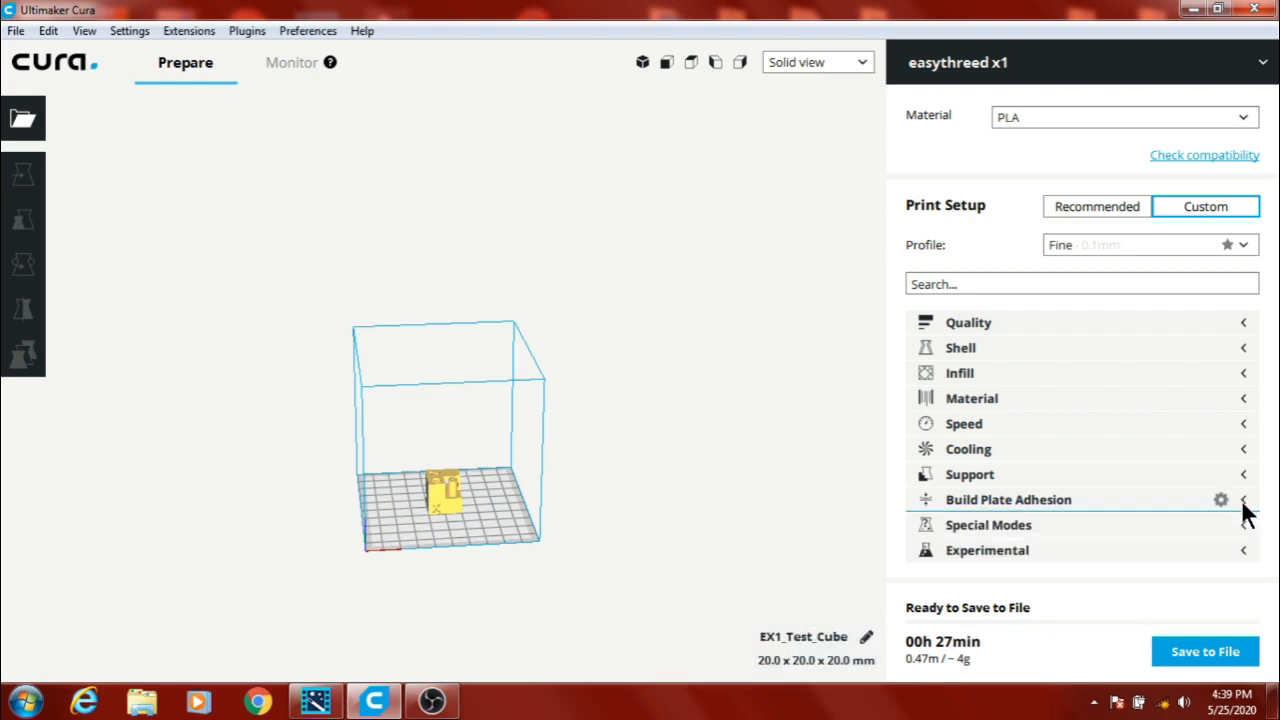
left_click(988, 524)
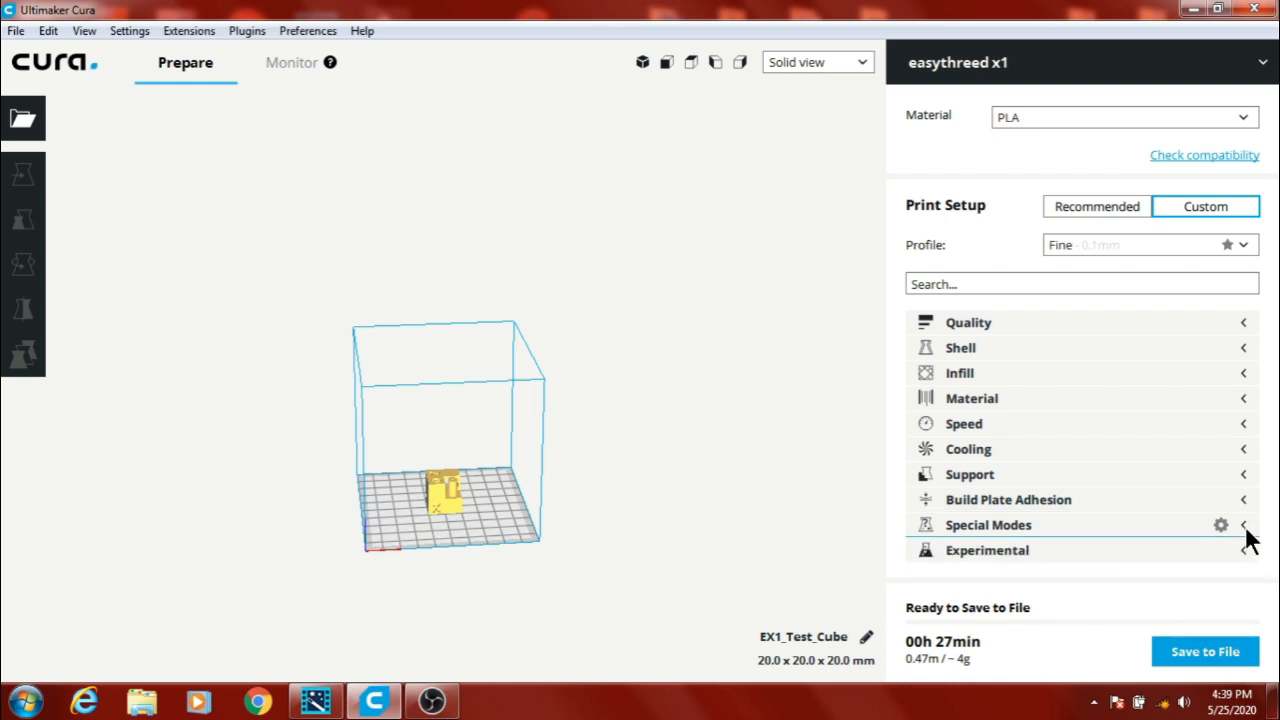
left_click(1244, 550)
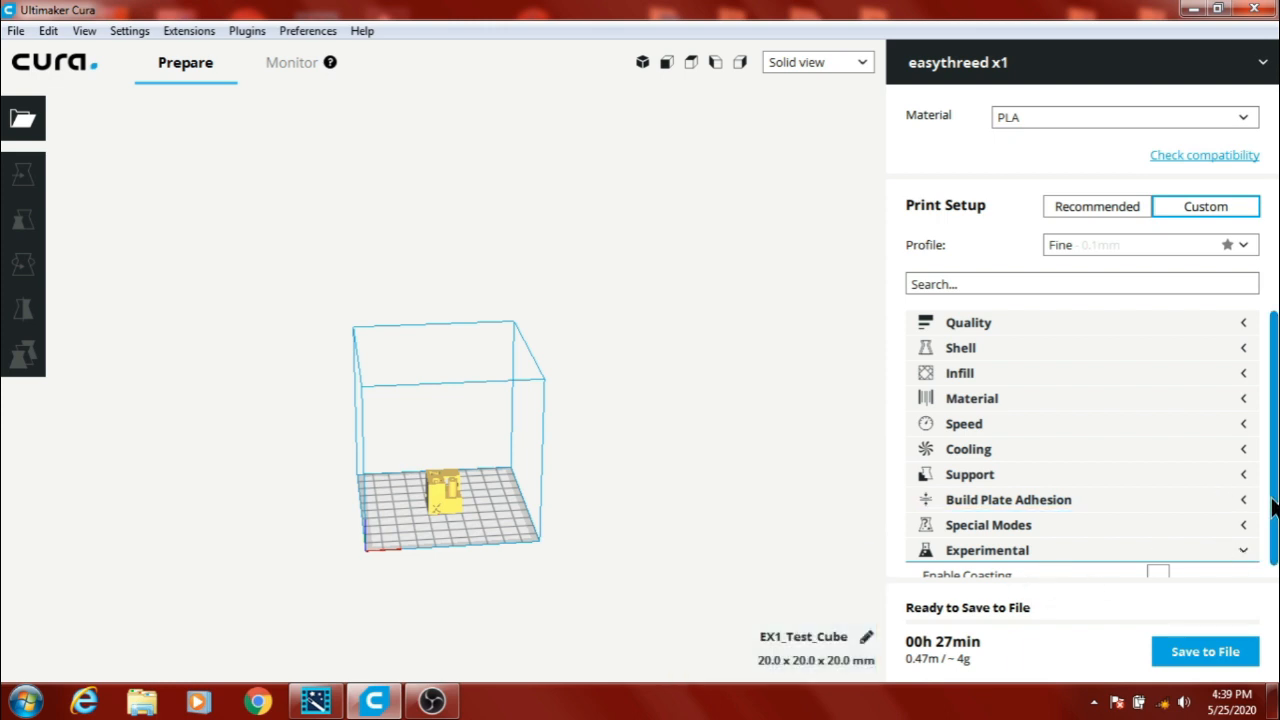
scroll("down", 3)
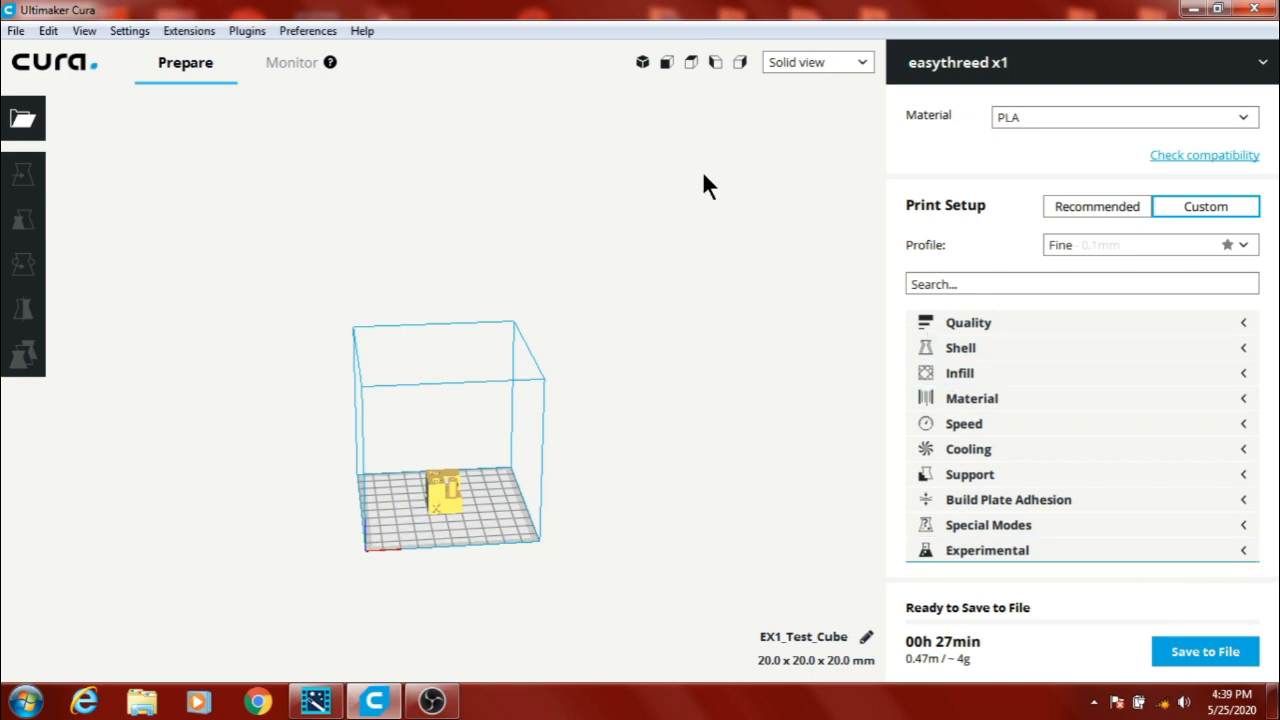
mouse_move(688, 344)
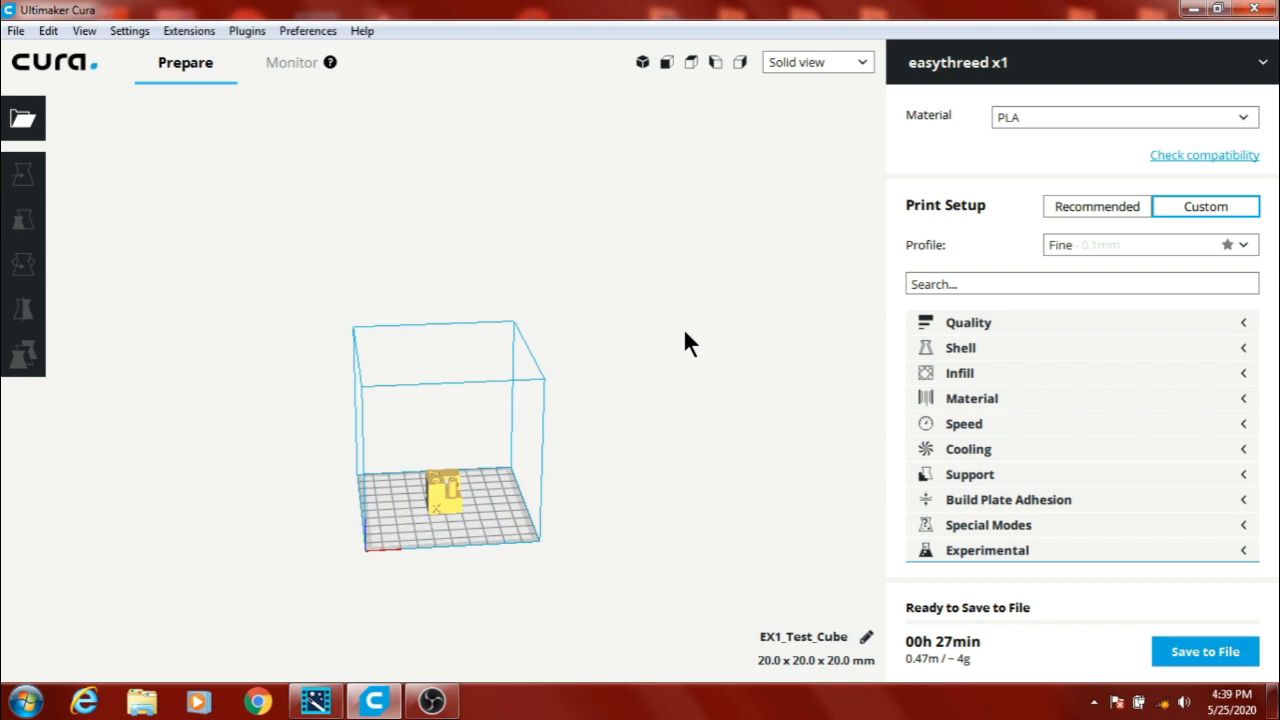
mouse_move(688, 340)
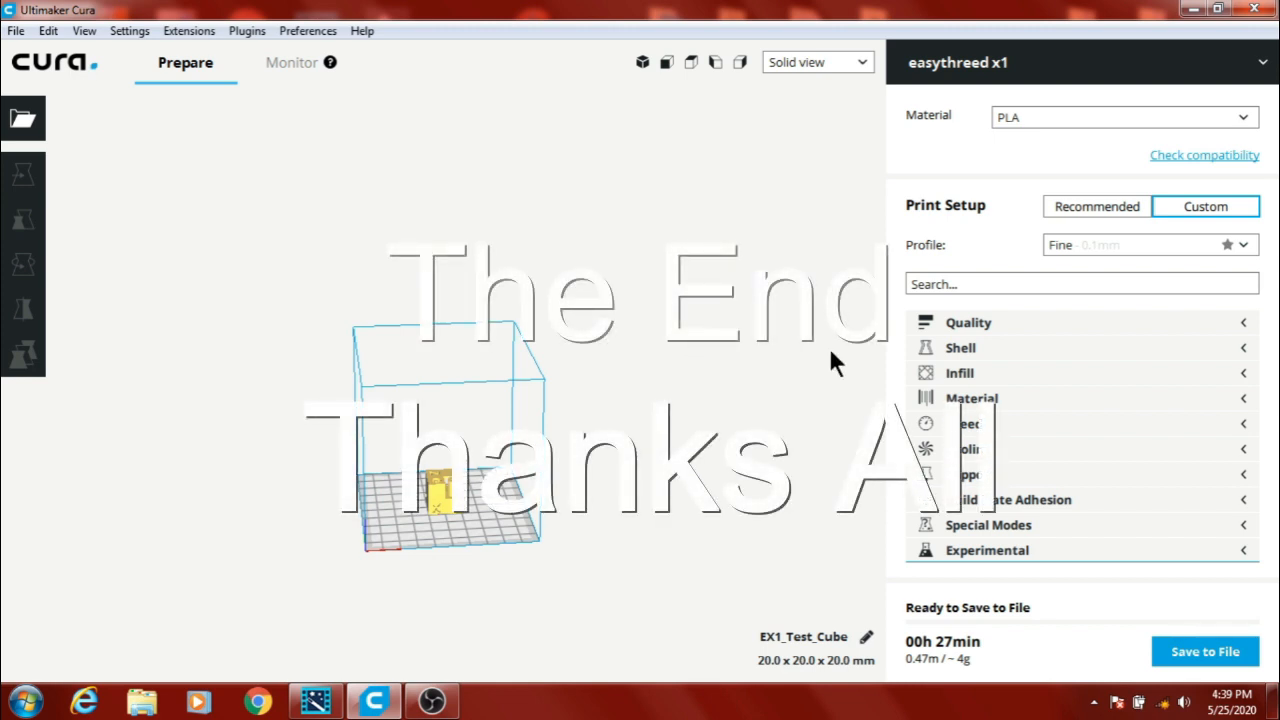
mouse_move(744, 392)
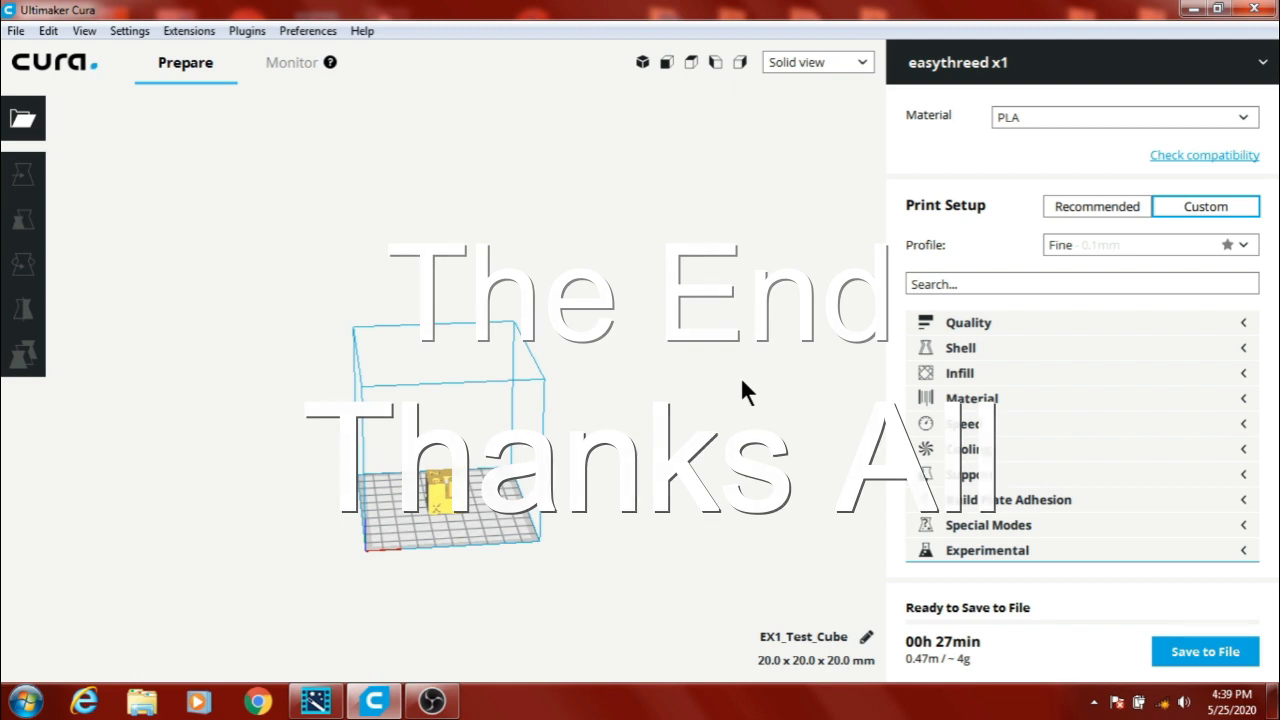